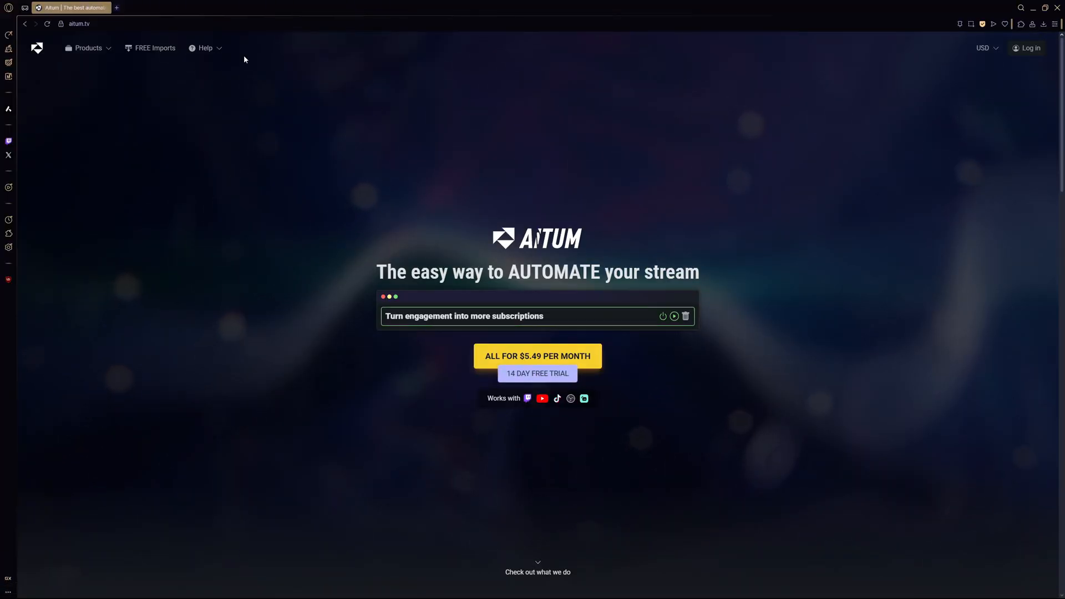
Start the FREE download of the Aitum Vertical Plugin from the suite listing
scroll(down, 3)
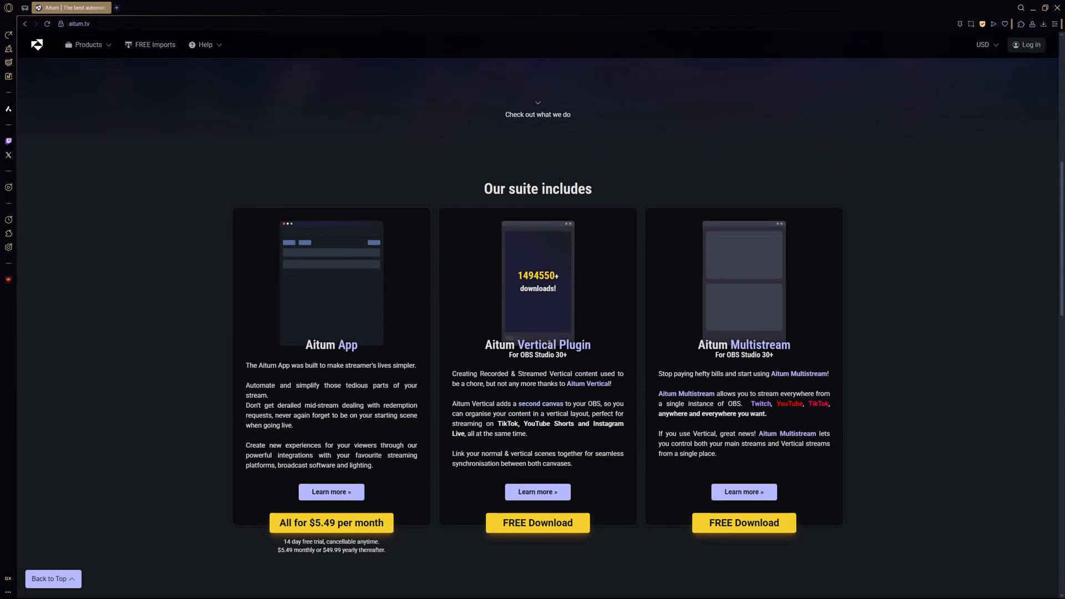
click(537, 522)
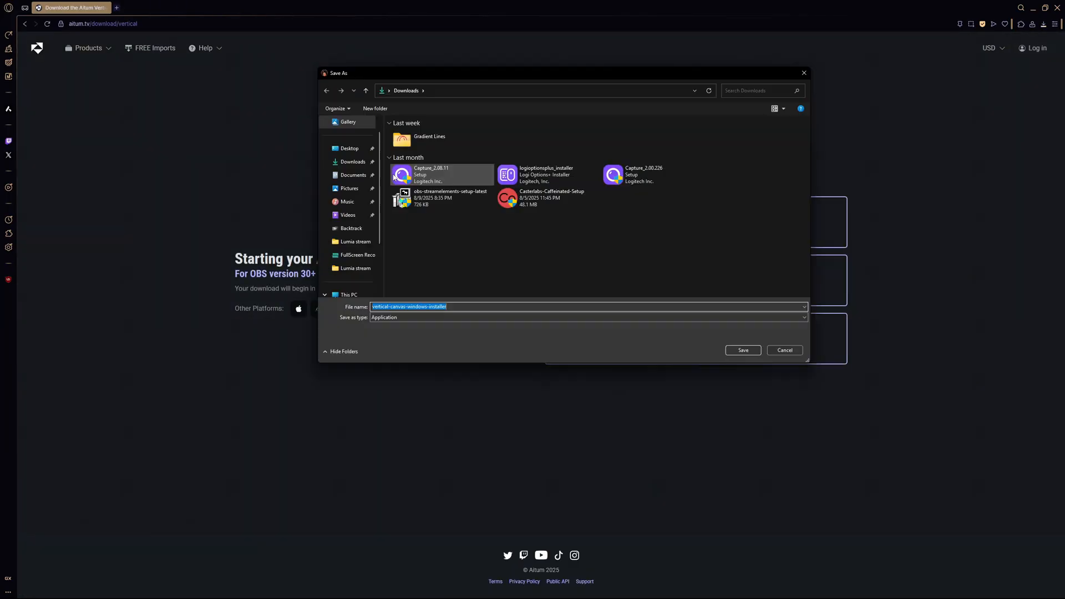
Save the vertical-canvas 1.5.2 installer to Downloads and launch its setup wizard
click(742, 349)
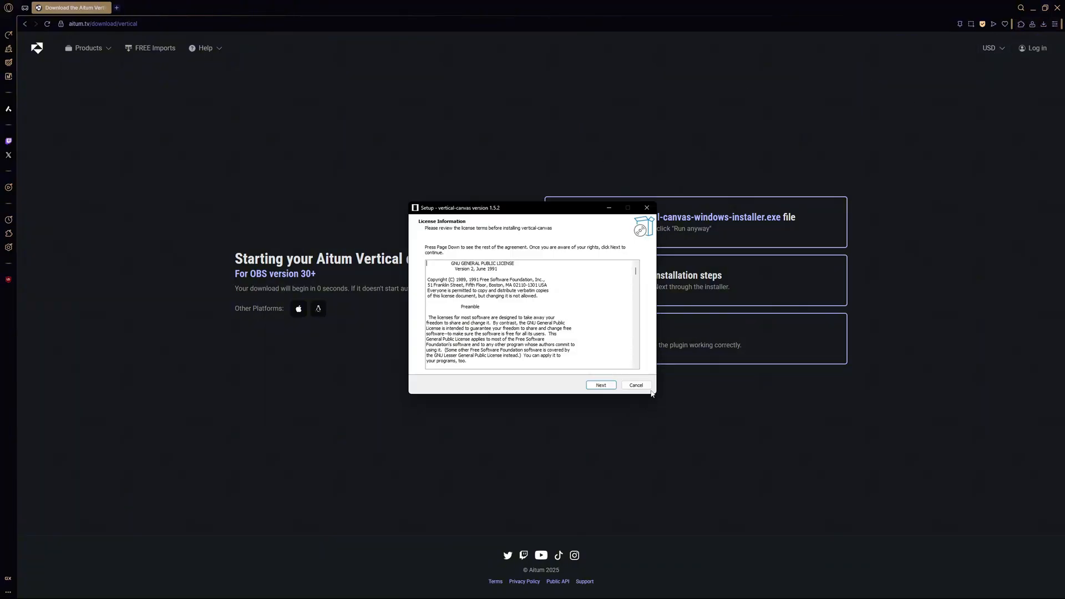
mouse_move(660, 337)
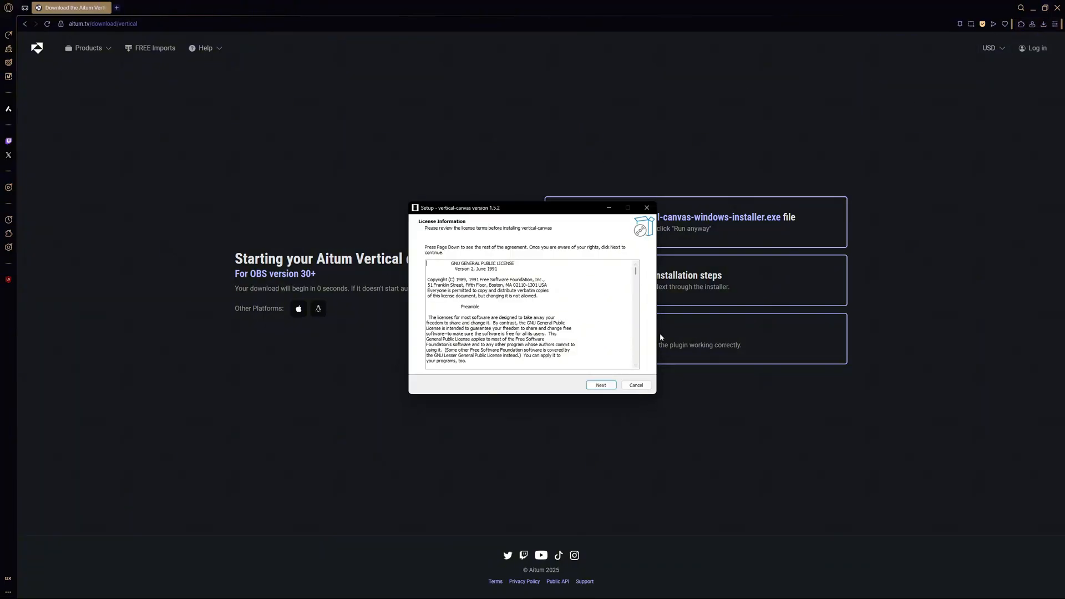
mouse_move(646, 208)
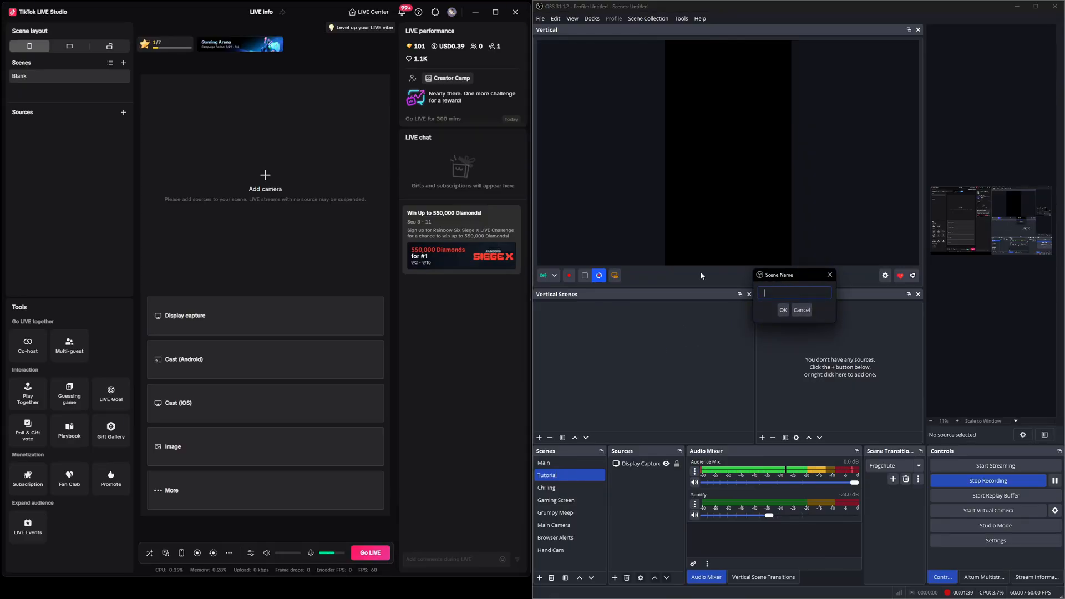
Create vertical scene 'Vertical Main' and add a Game Capture source with default settings
text(Vert)
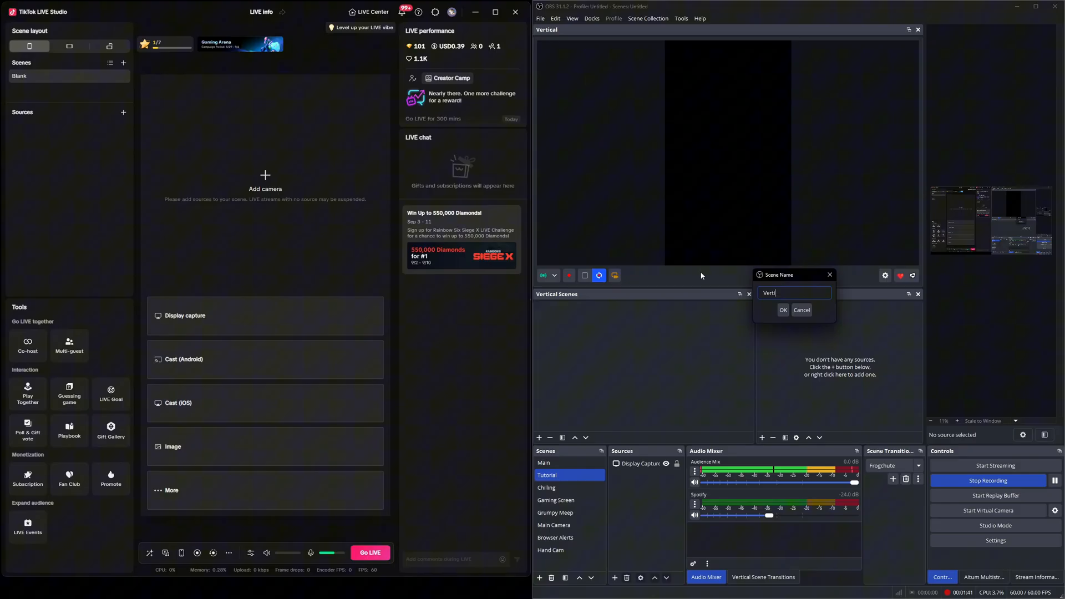
click(782, 309)
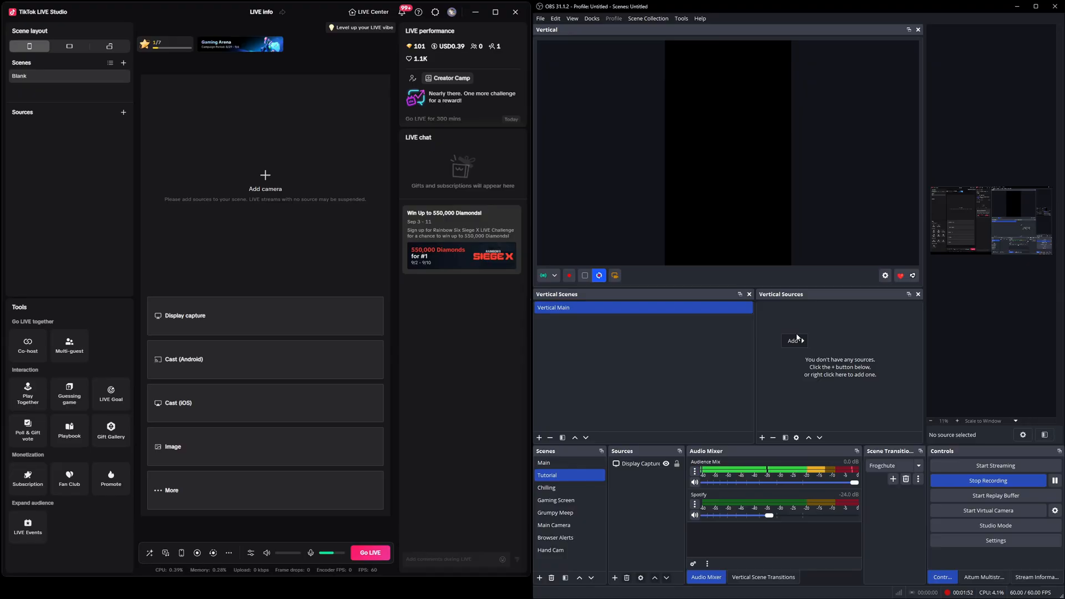
click(792, 340)
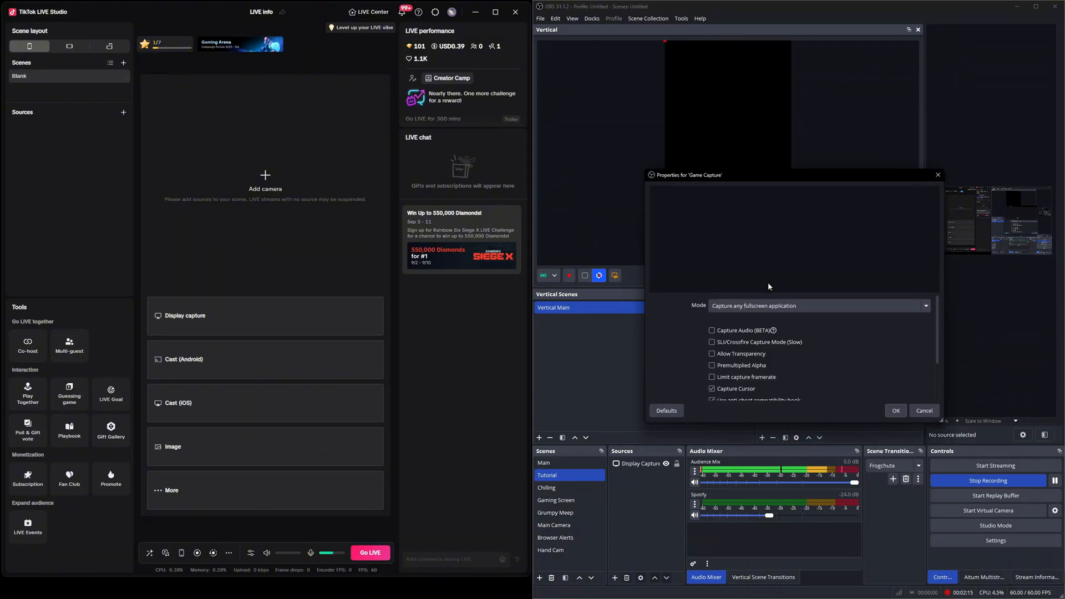
click(895, 411)
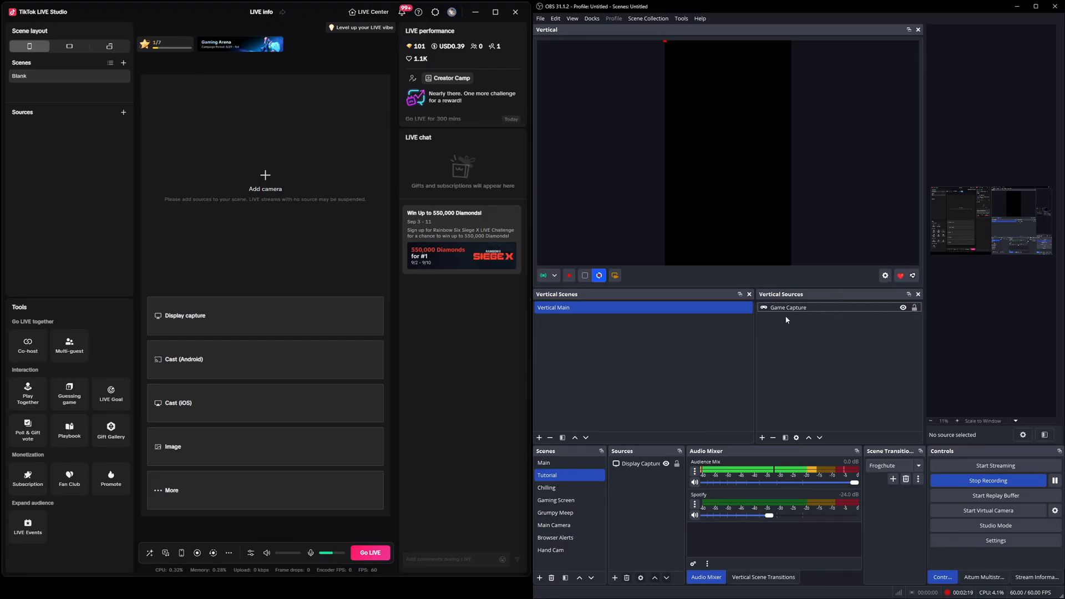
Replace Game Capture with the Gaming Screen scene, fitted to the vertical canvas width
right_click(787, 308)
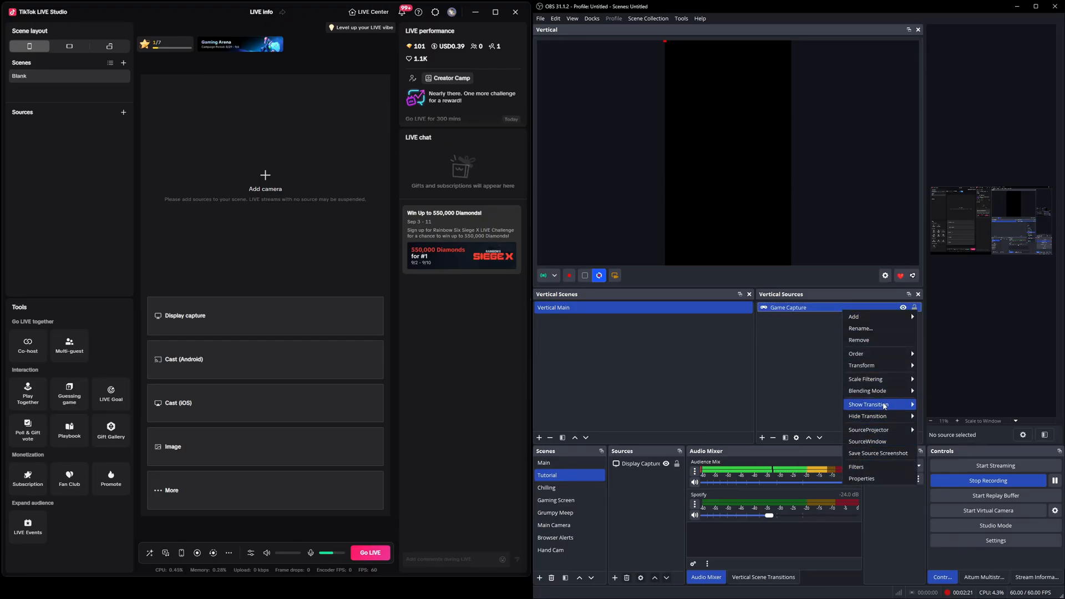
click(859, 340)
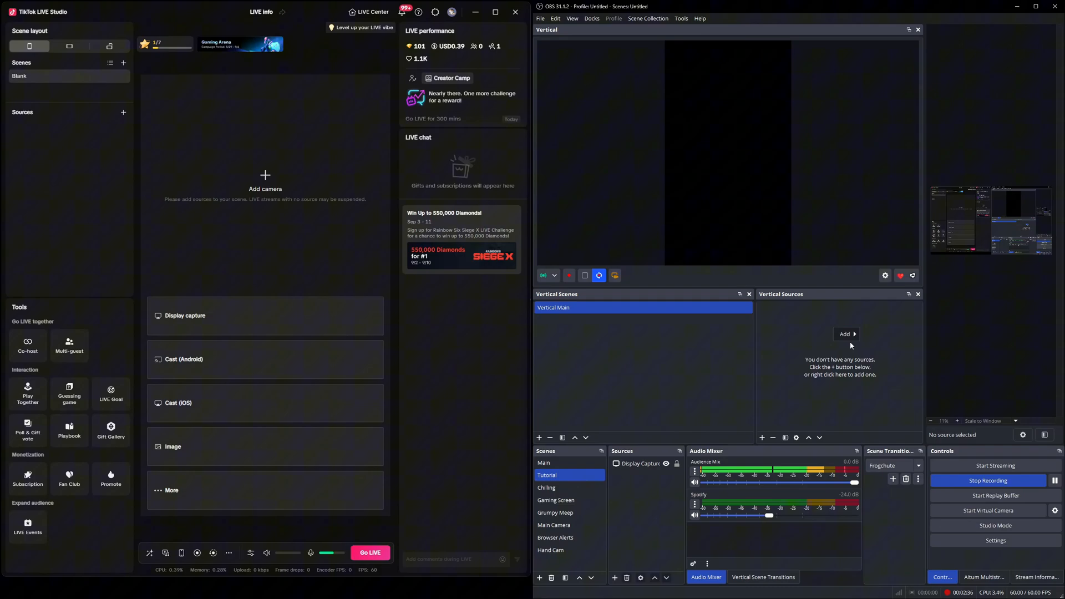
click(844, 333)
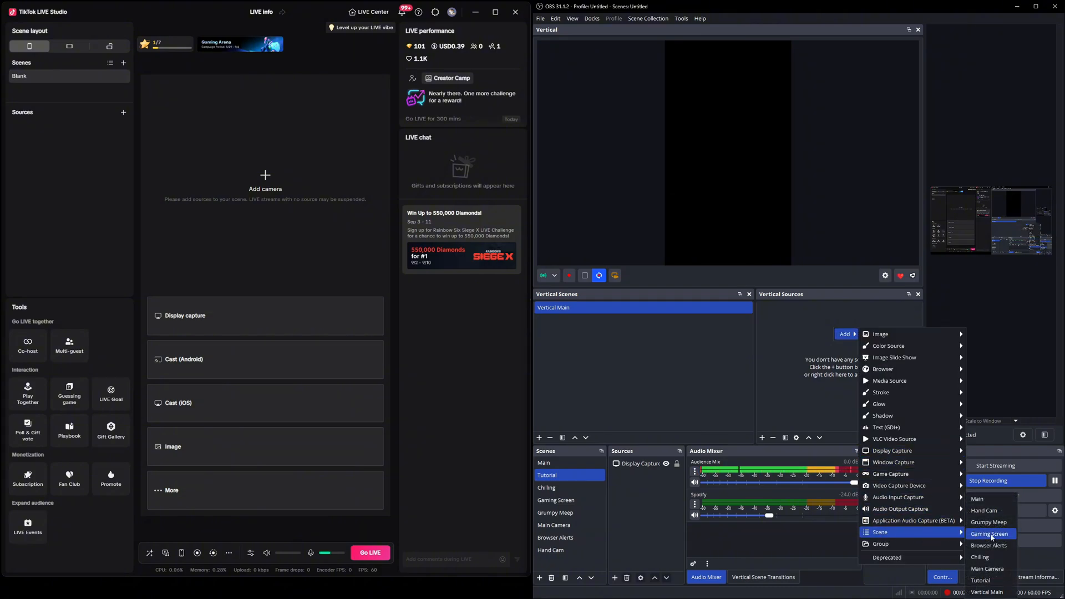
click(988, 534)
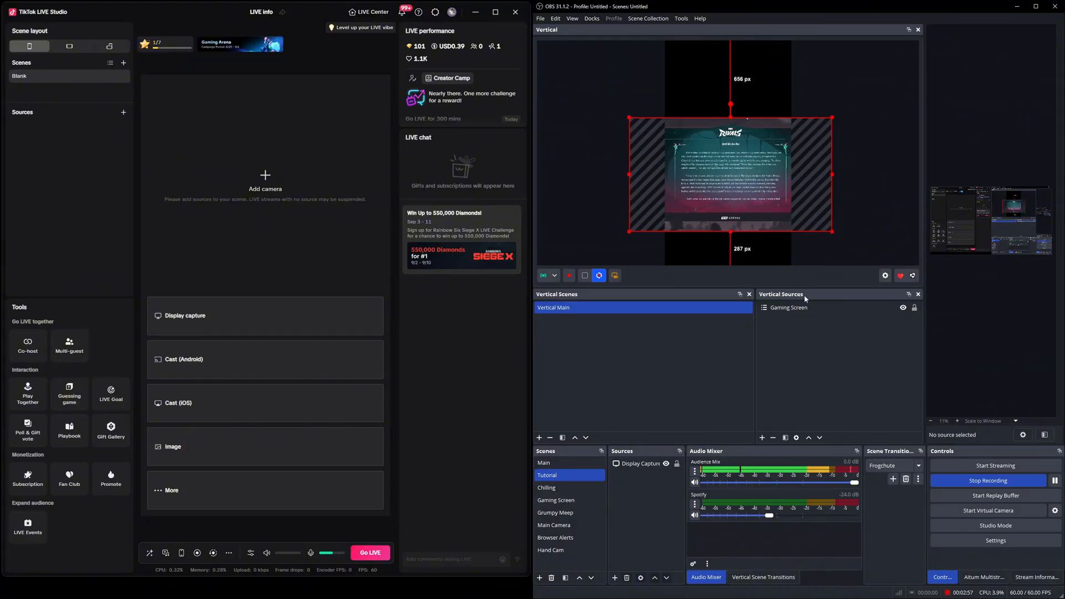
right_click(789, 307)
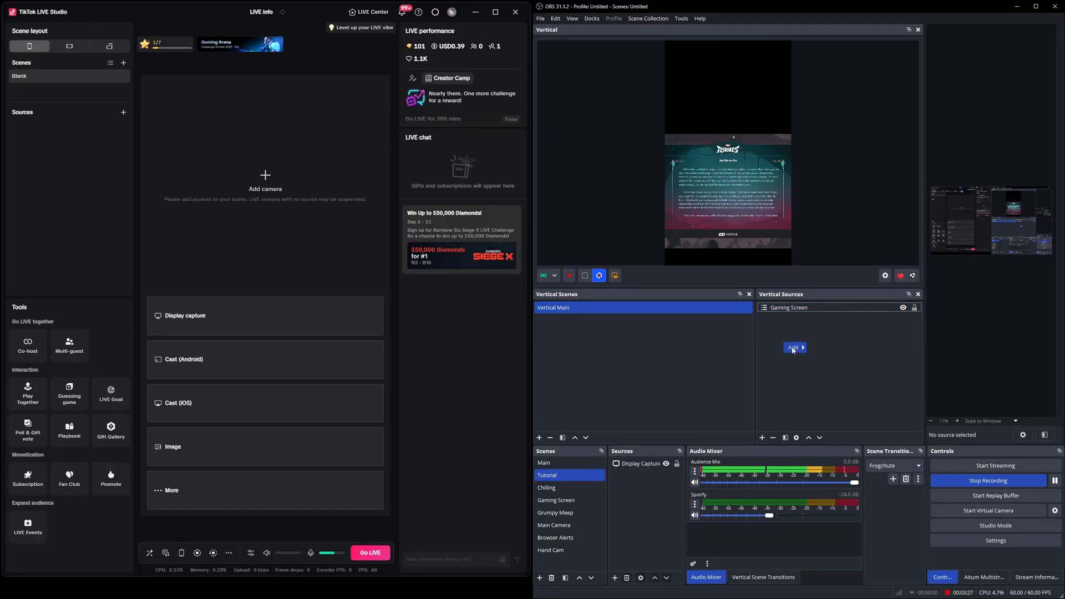
Add the Main Camera scene as a second source in Vertical Main
click(793, 348)
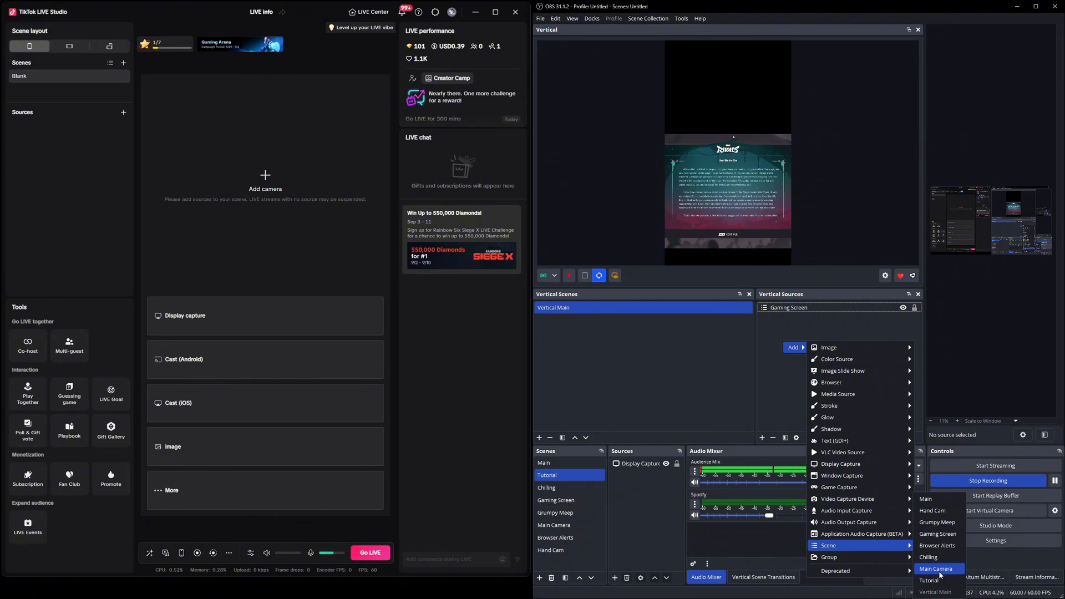
click(936, 568)
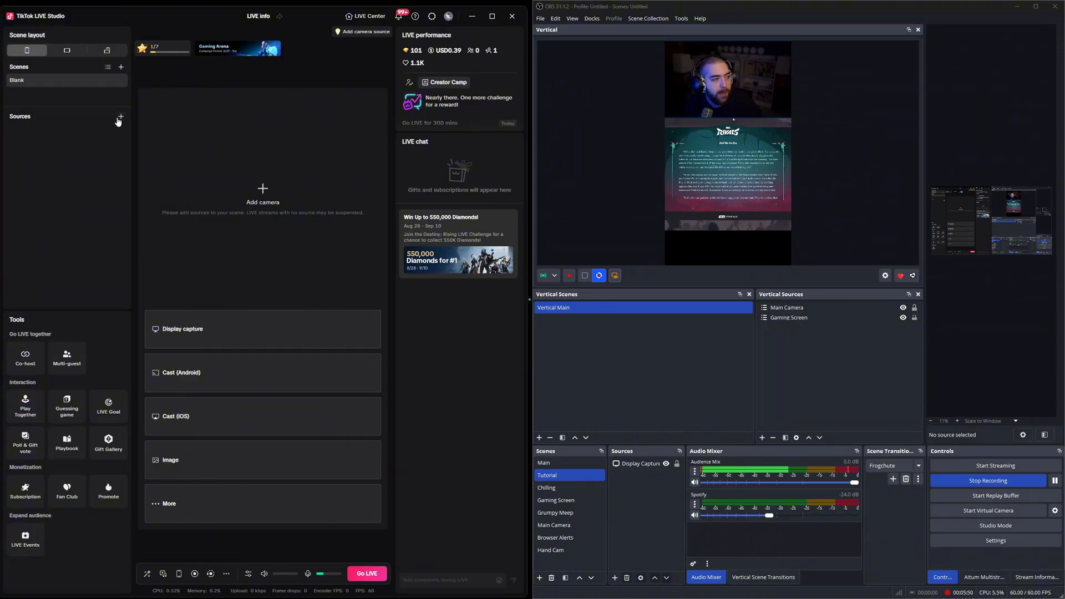
Add a Camera source fed by OBS Virtual Camera with audio capture set to Don't capture
click(121, 116)
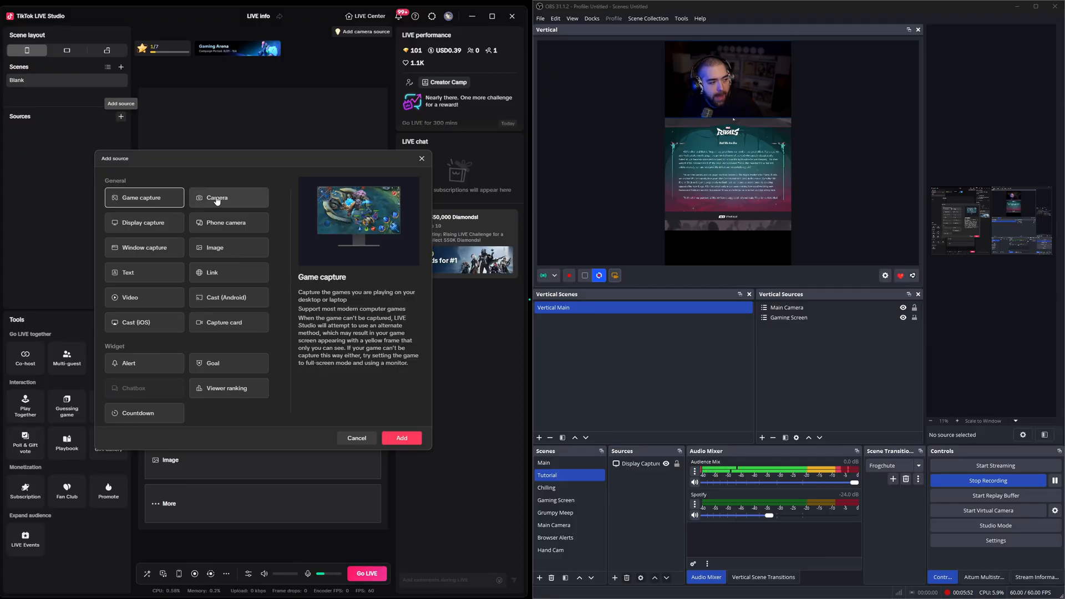
click(228, 198)
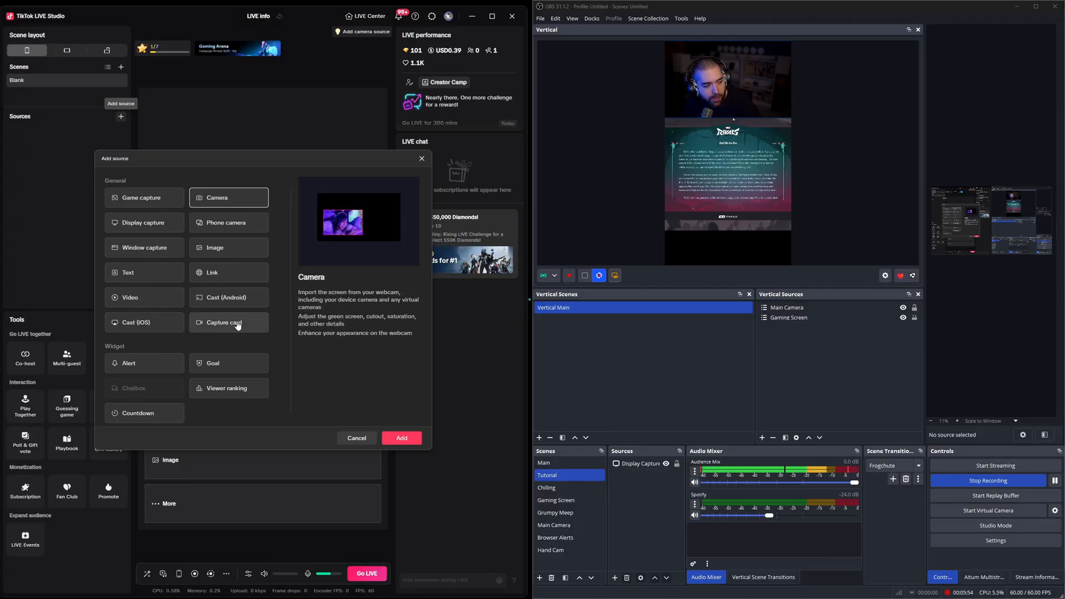
click(356, 437)
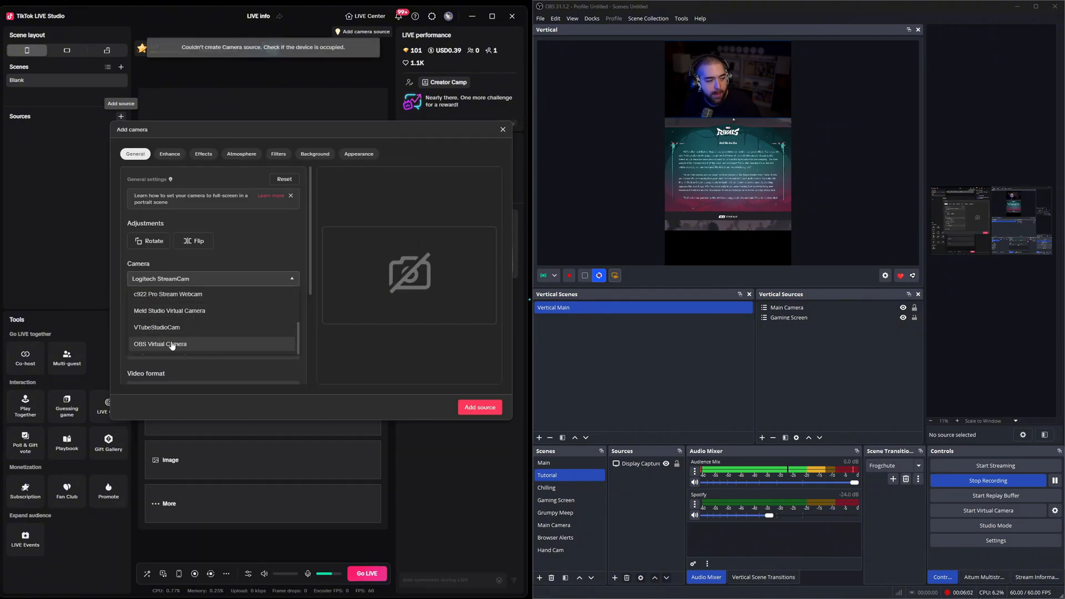
click(159, 343)
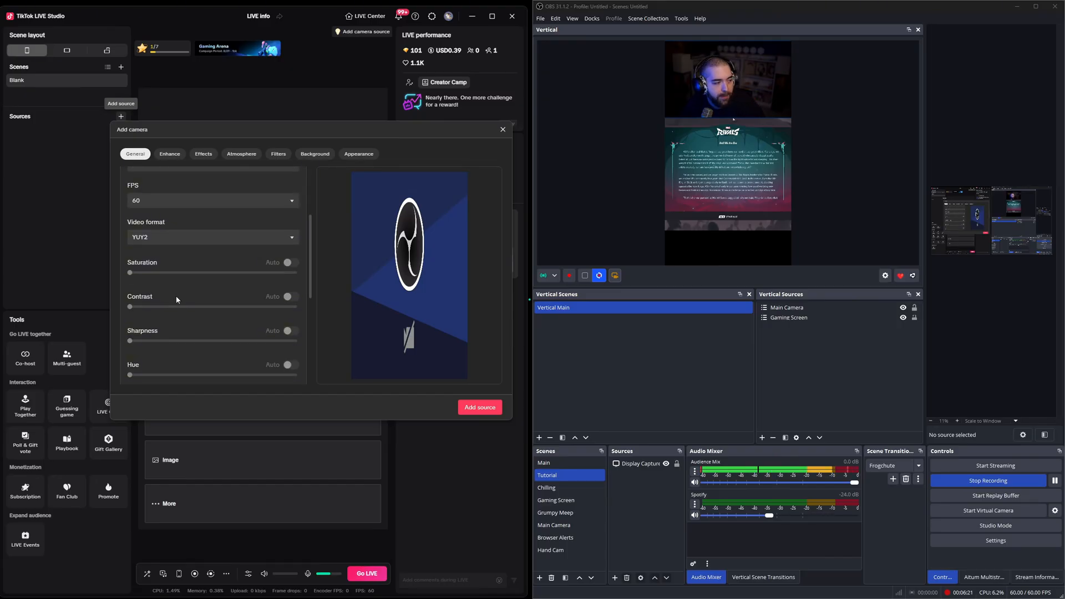
scroll(down, 3)
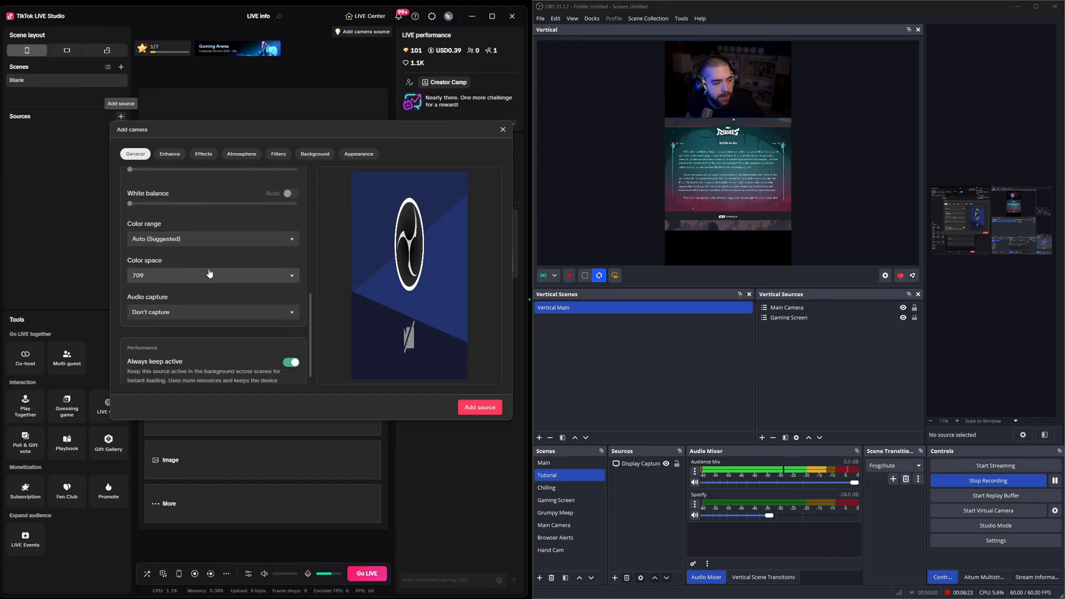
click(213, 312)
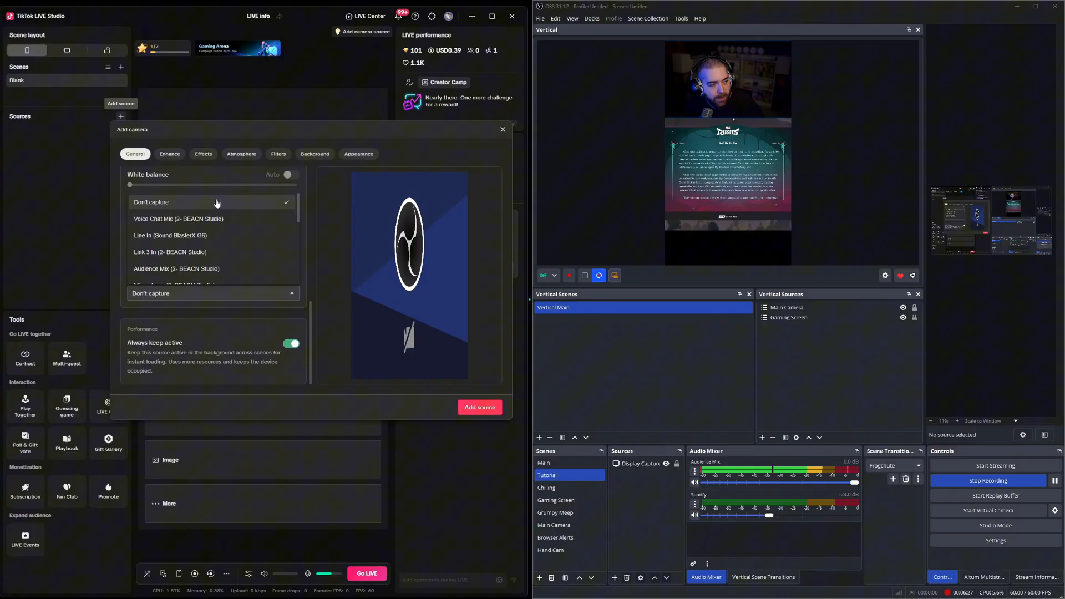
click(150, 202)
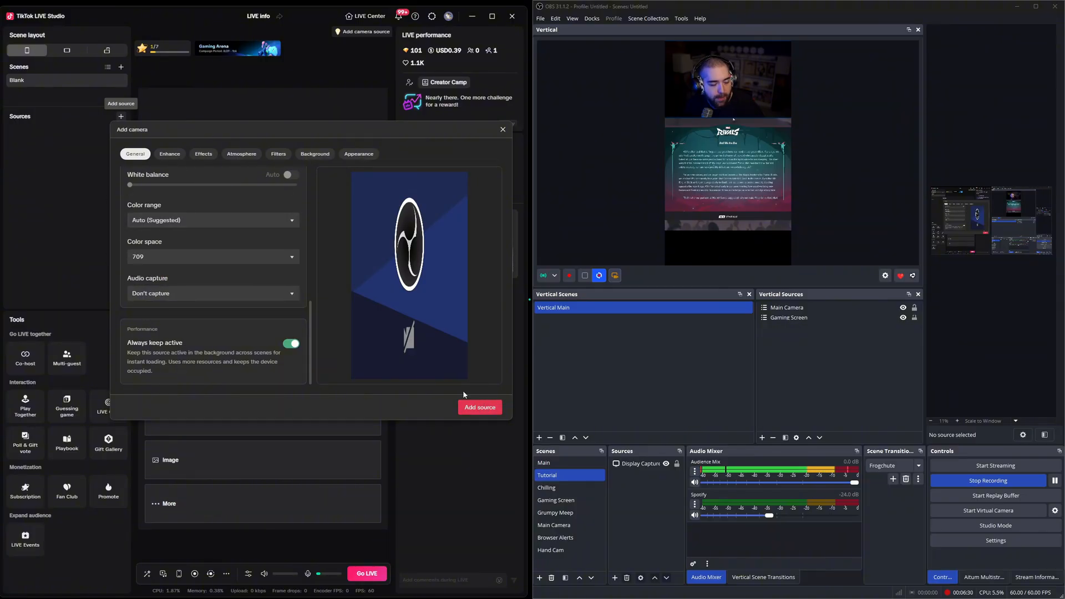
click(479, 407)
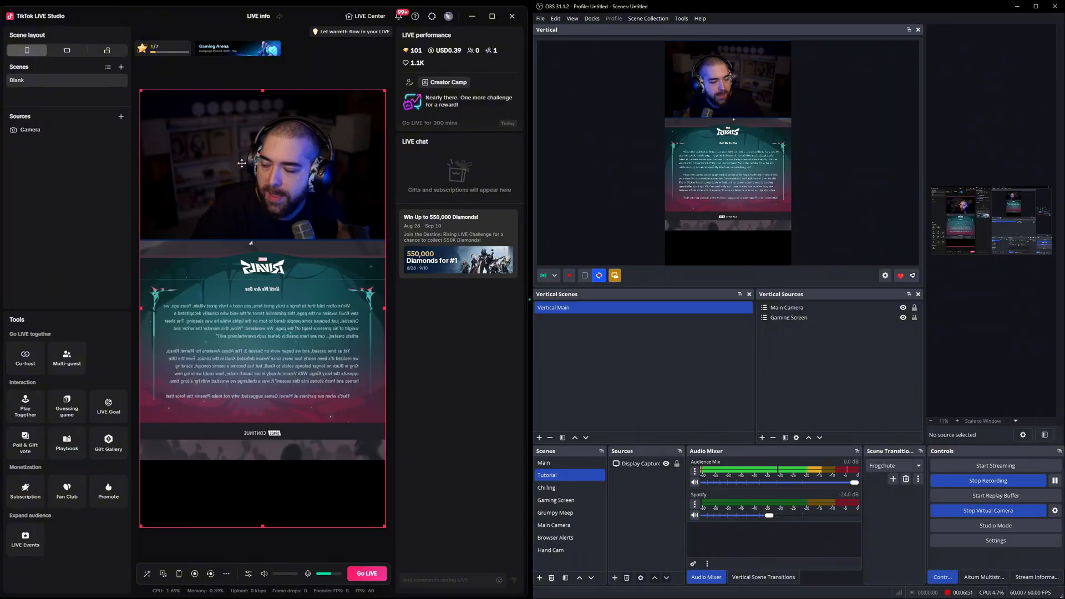
Flip the Camera source horizontally so the OBS feed is no longer mirrored
right_click(29, 130)
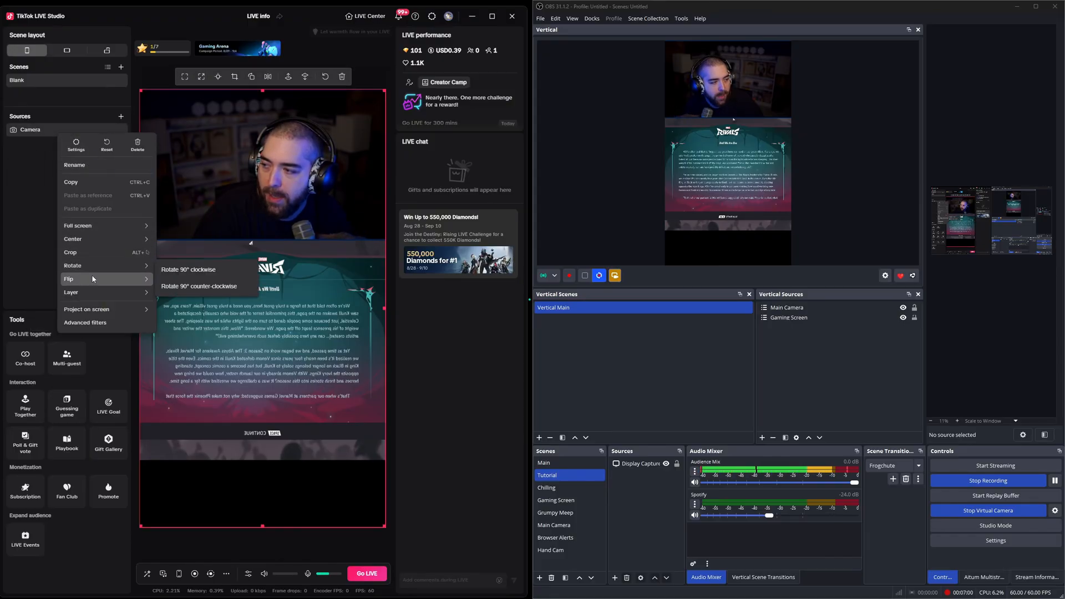
mouse_move(68, 279)
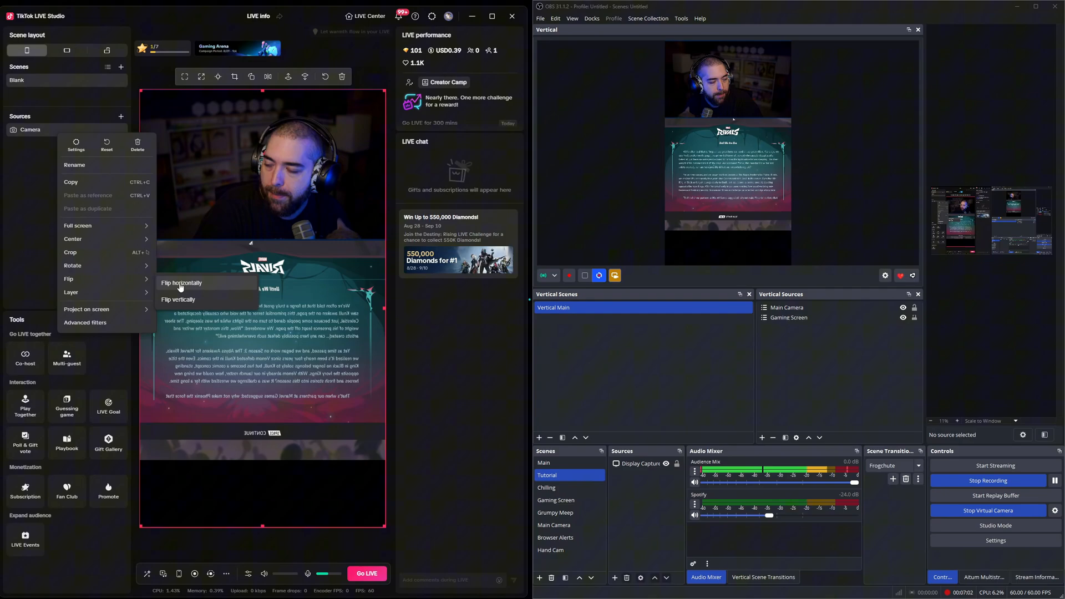
click(181, 283)
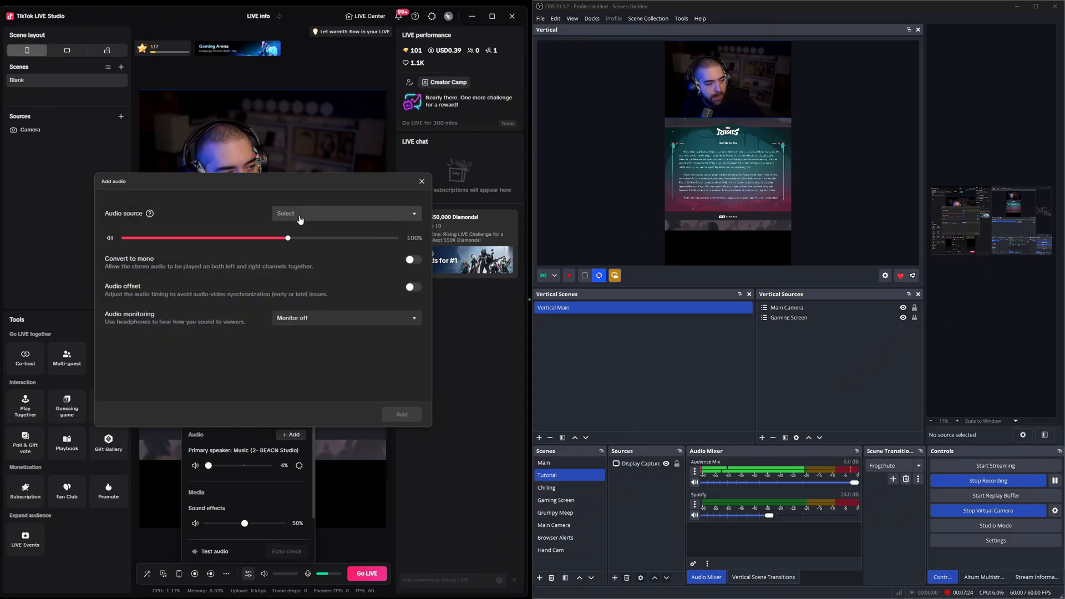
Expand the Audio source dropdown in the Add audio dialog to list available devices
click(346, 213)
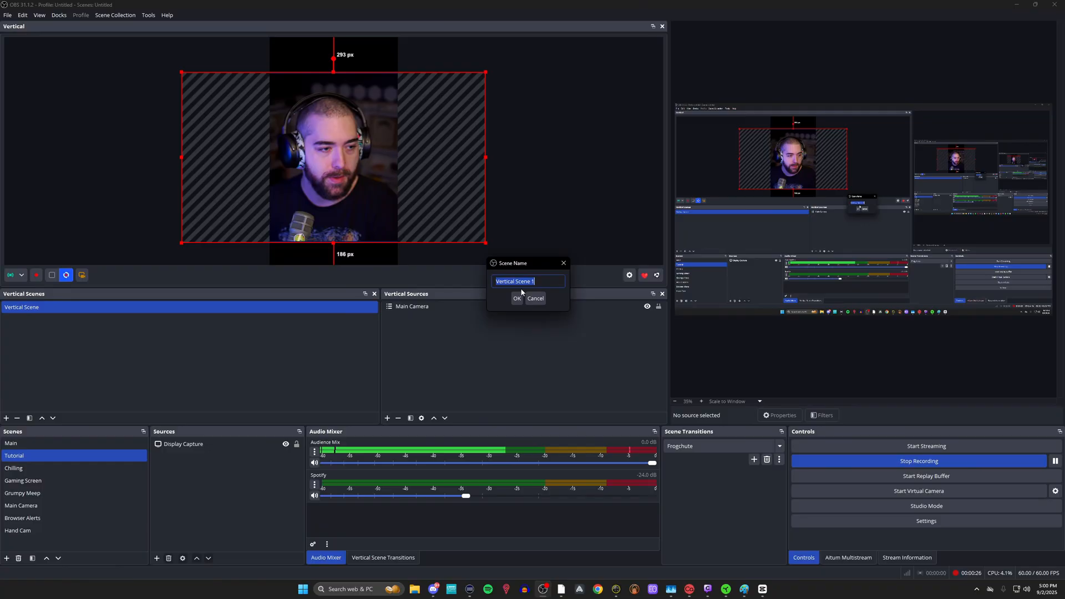
Confirm the new vertical scene 'scene 2' and select the first Vertical Scene
click(516, 299)
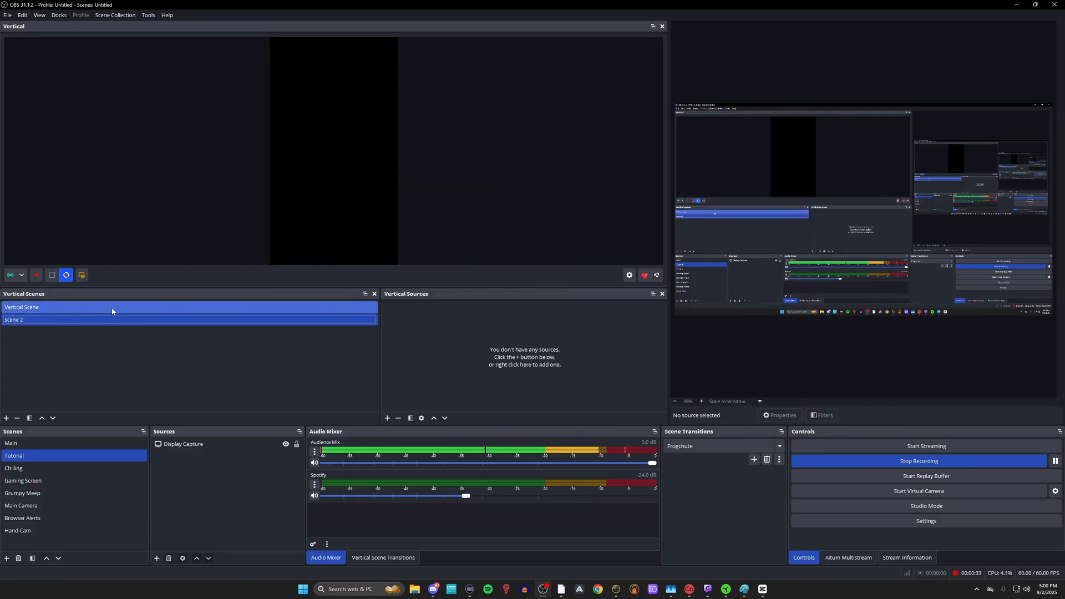
click(22, 307)
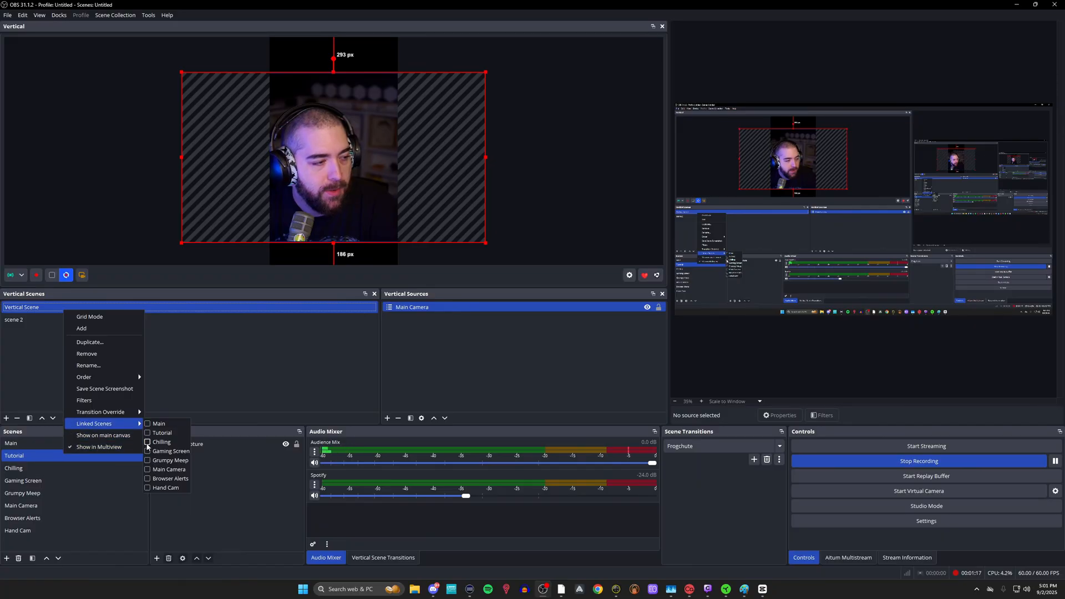
Tick Chilling under Linked Scenes and switch main scenes to verify Vertical Scene stays active
click(14, 455)
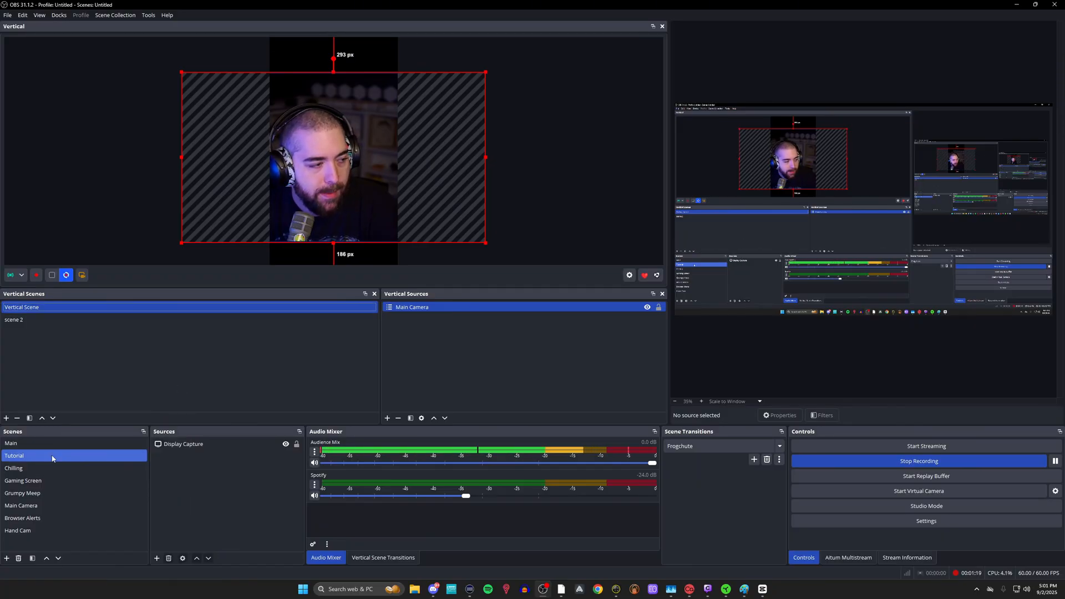
click(22, 480)
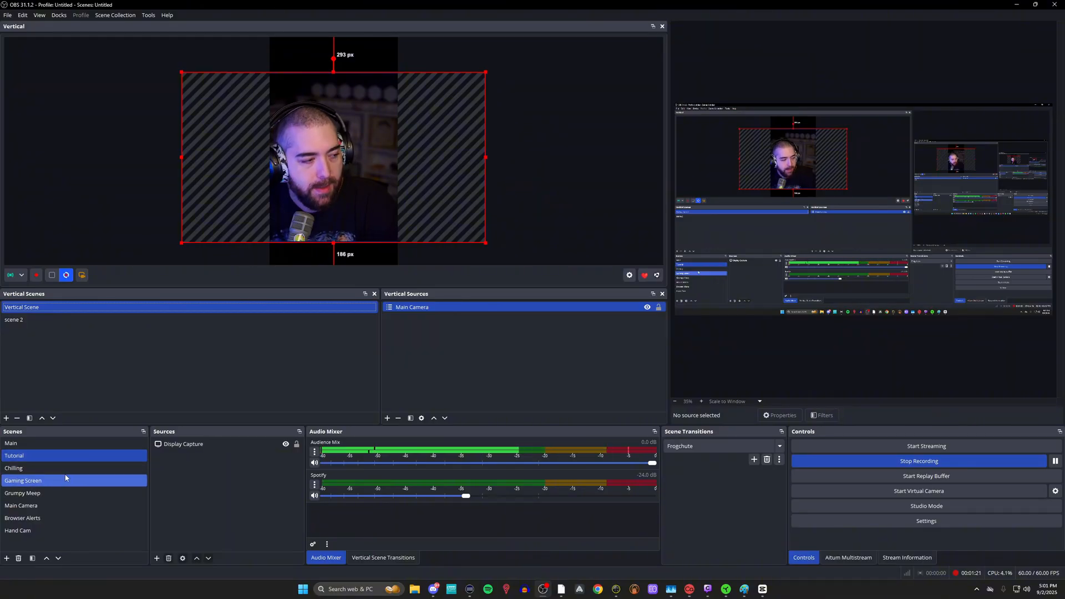
click(14, 455)
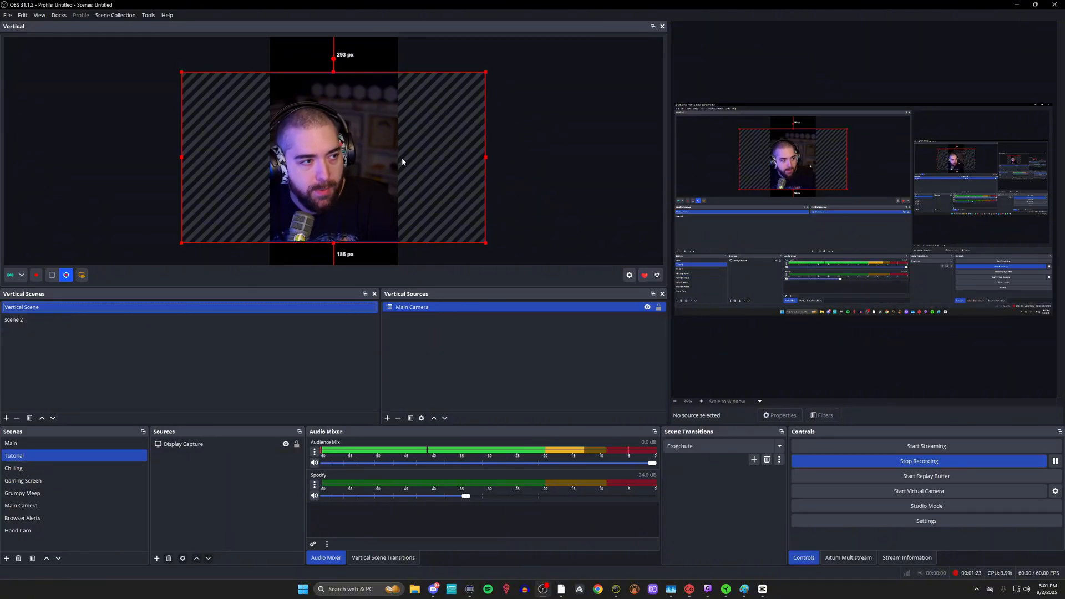